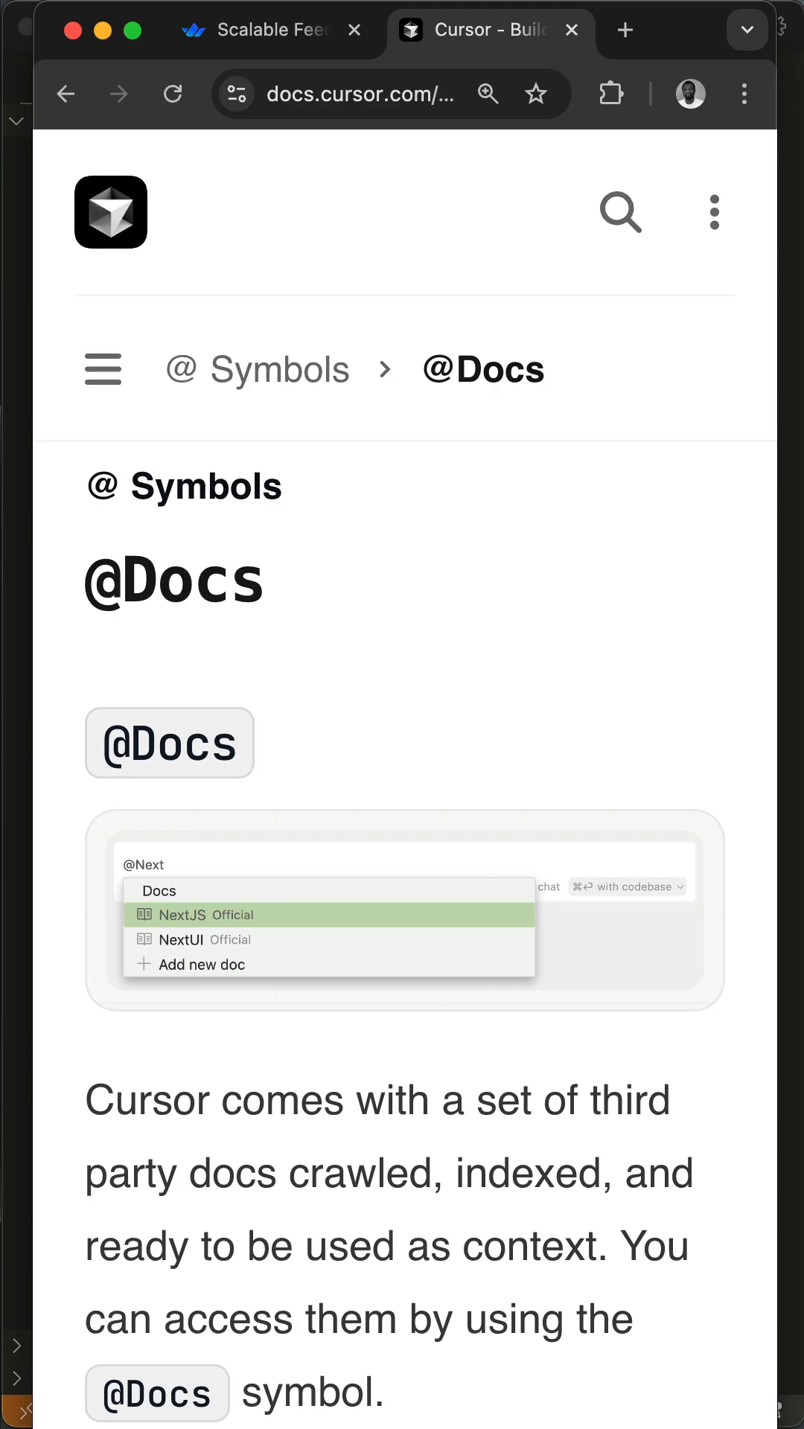
{"action": "mouse_move", "coordinate": [772, 1352]}
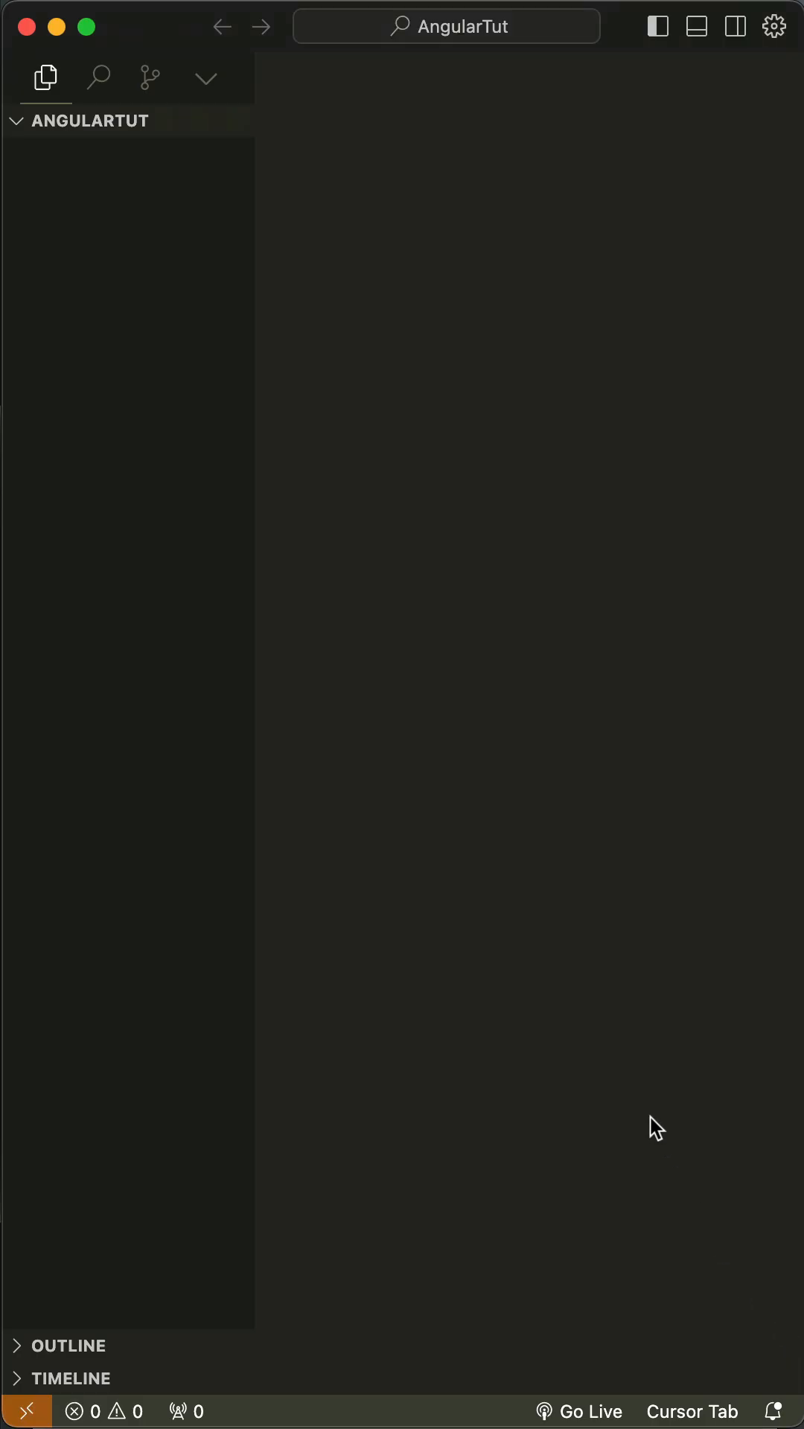
Start a chat and list the indexed docs via the @ Docs mention.
{"action": "left_click", "coordinate": [657, 25]}
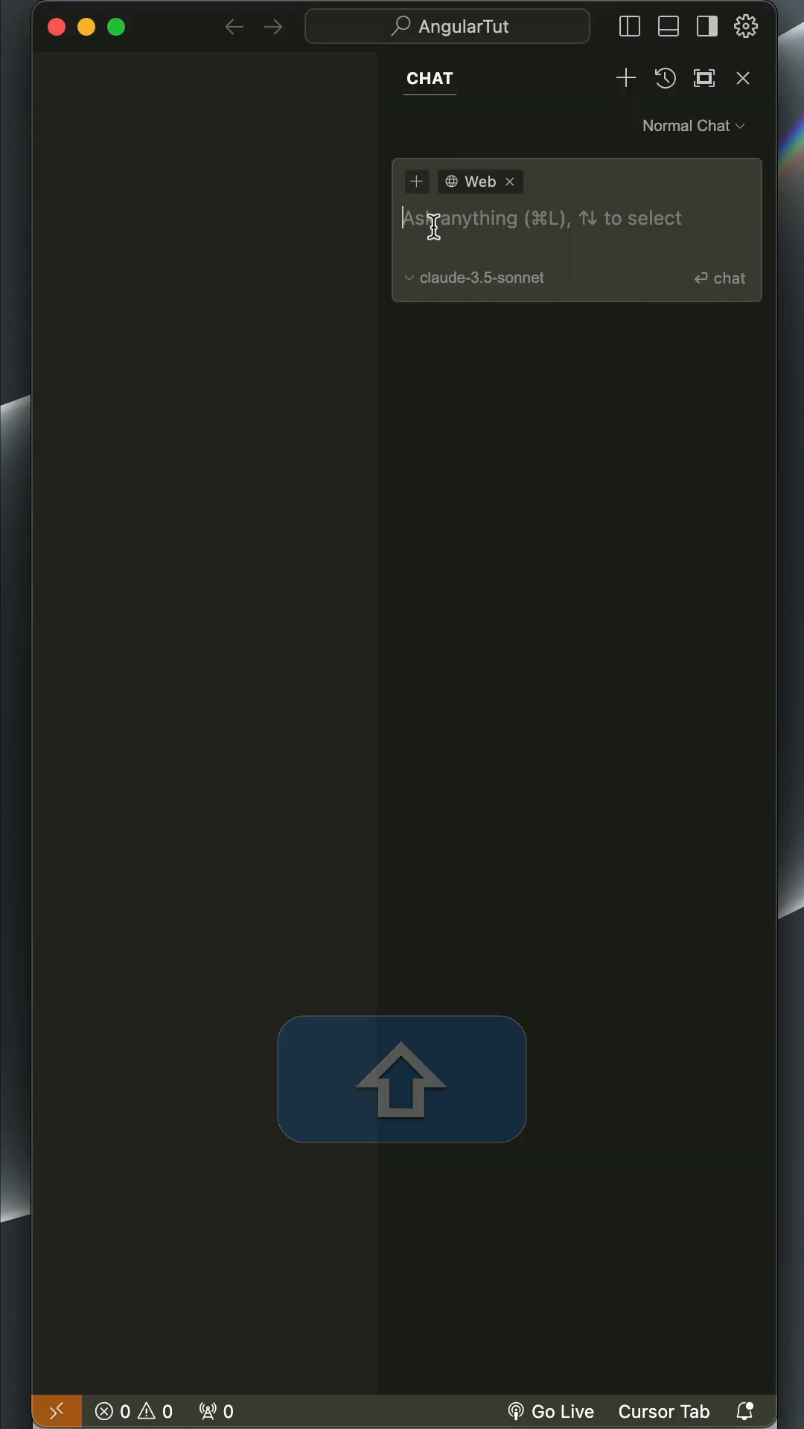
{"action": "type", "text": "@"}
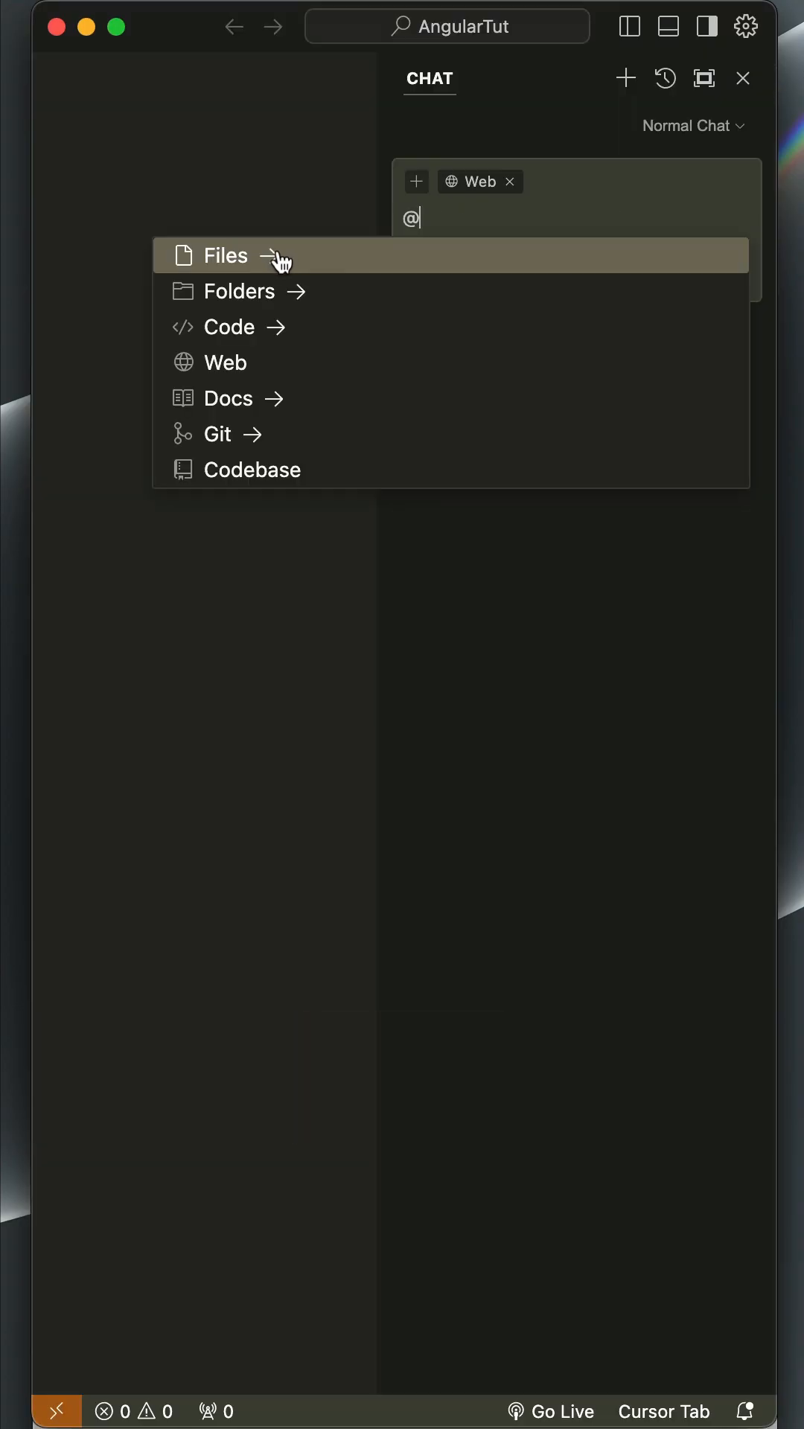
{"action": "mouse_move", "coordinate": [337, 451]}
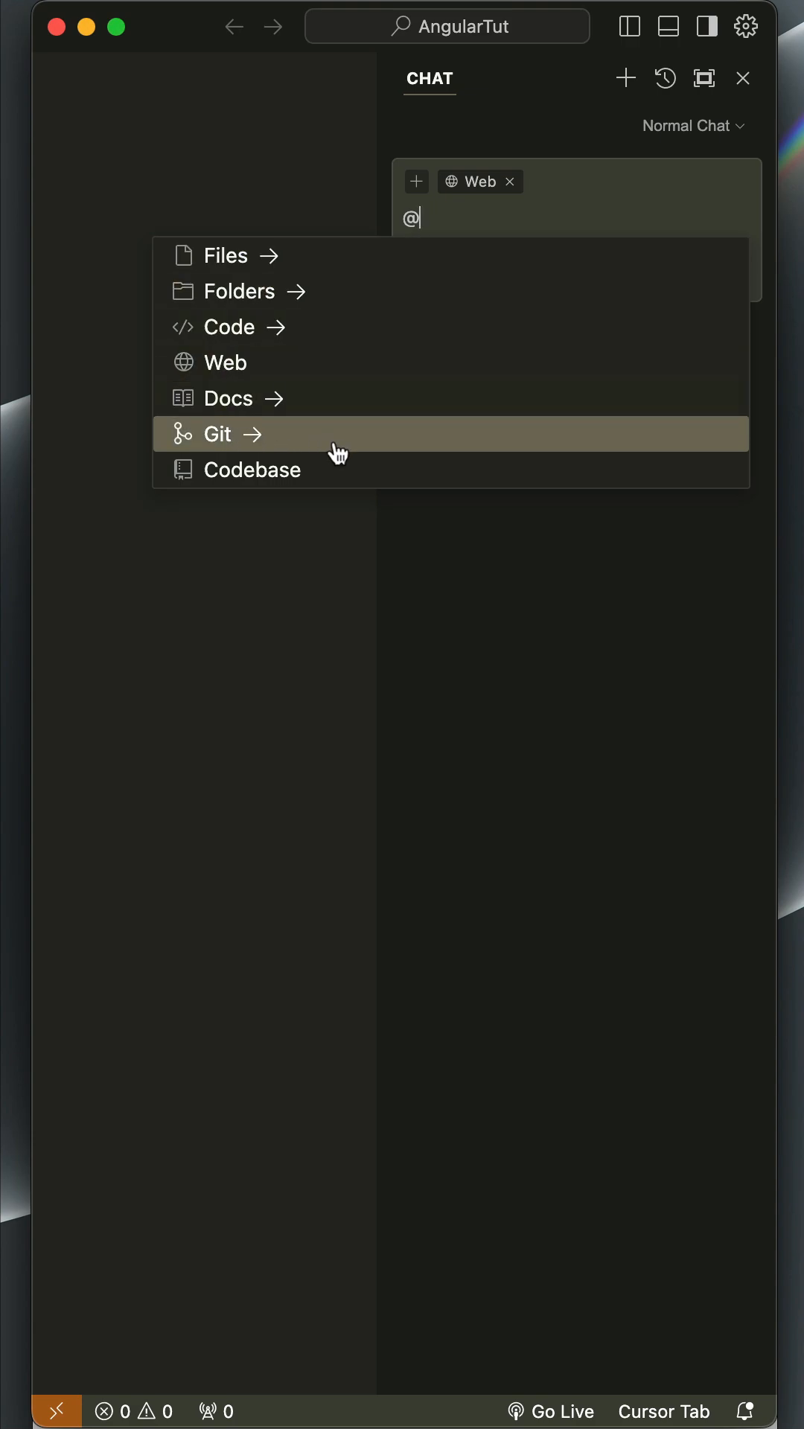
{"action": "left_click", "coordinate": [230, 400]}
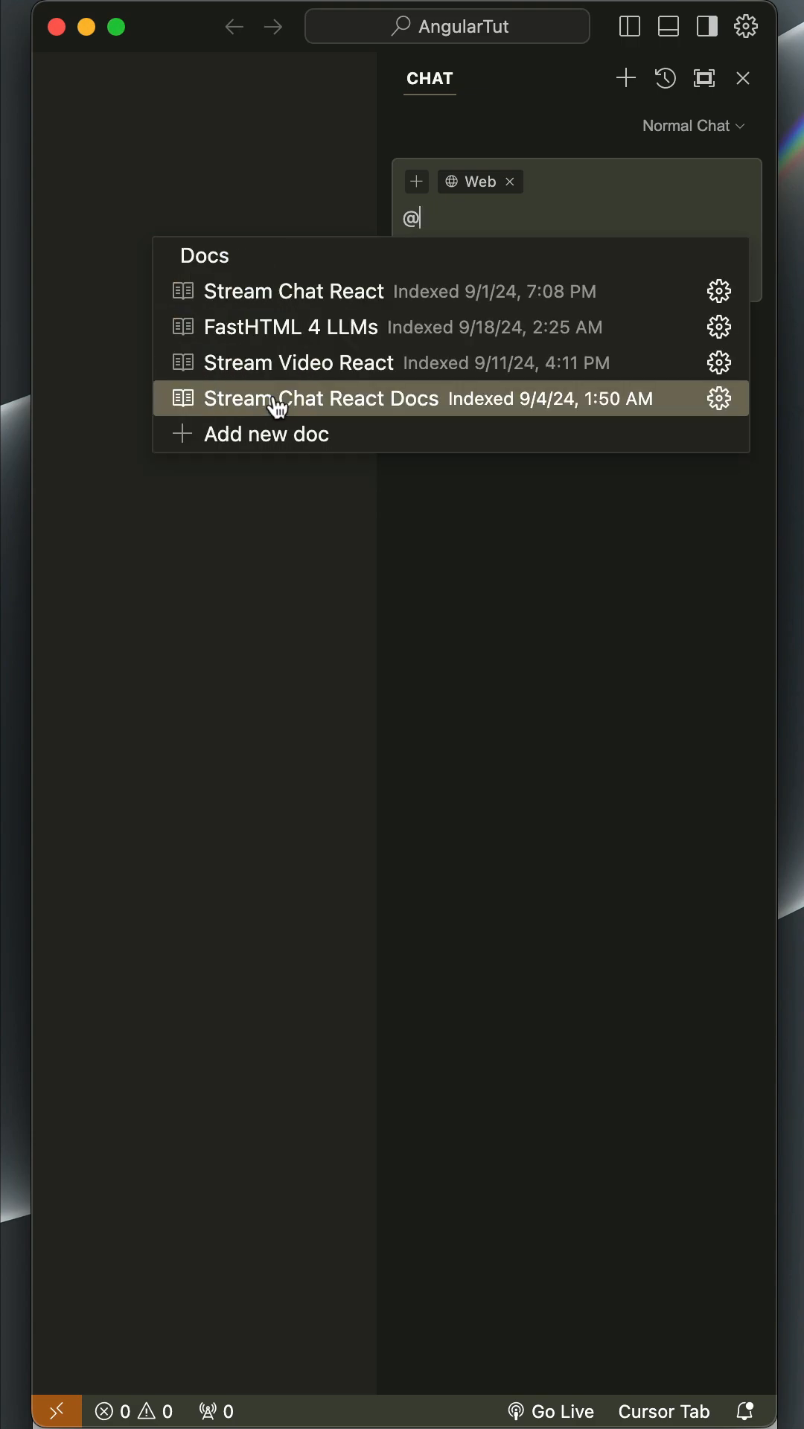
{"action": "mouse_move", "coordinate": [370, 408]}
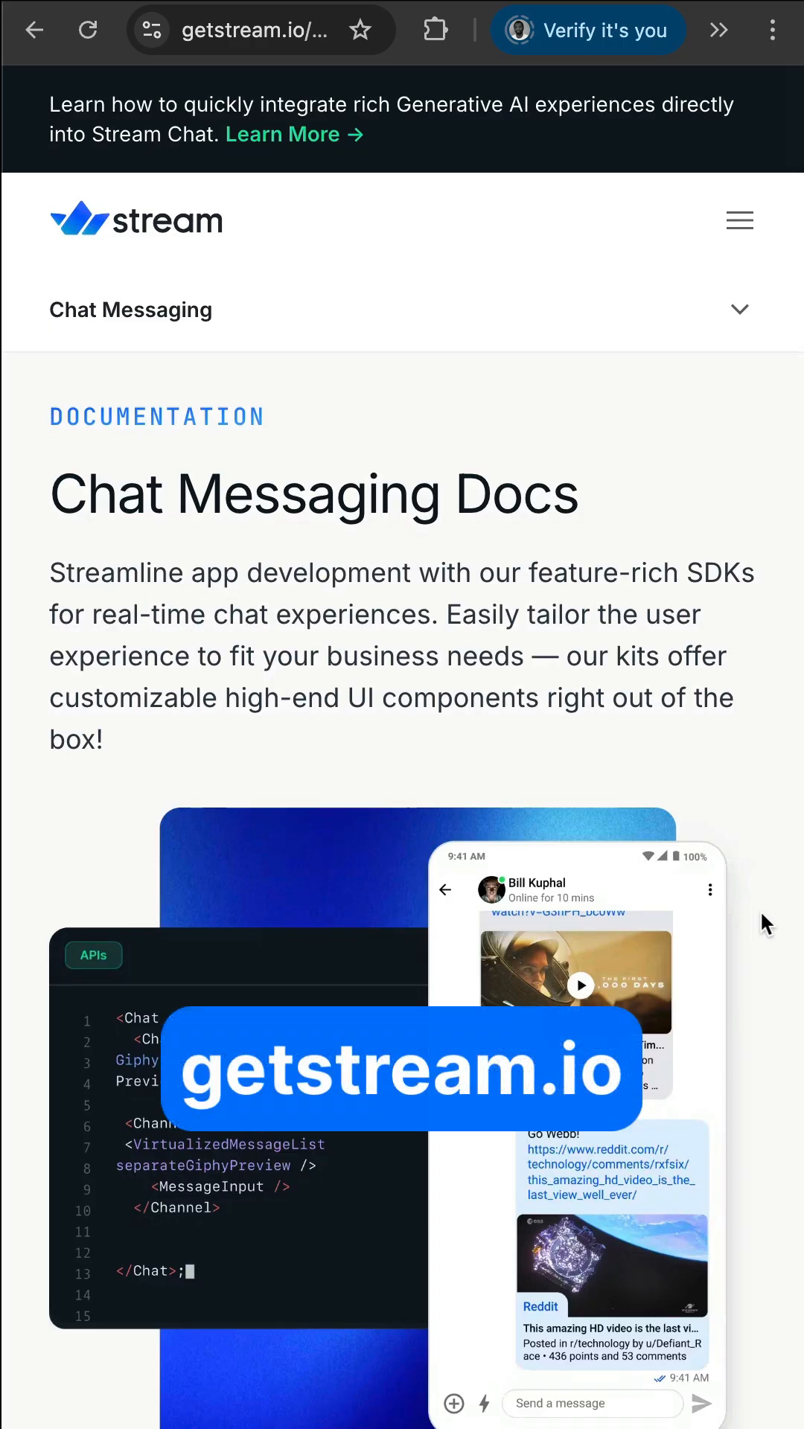
Scroll Stream's Chat Messaging docs to find the Angular SDK URL.
{"action": "scroll", "scroll_direction": "down", "scroll_amount": 3}
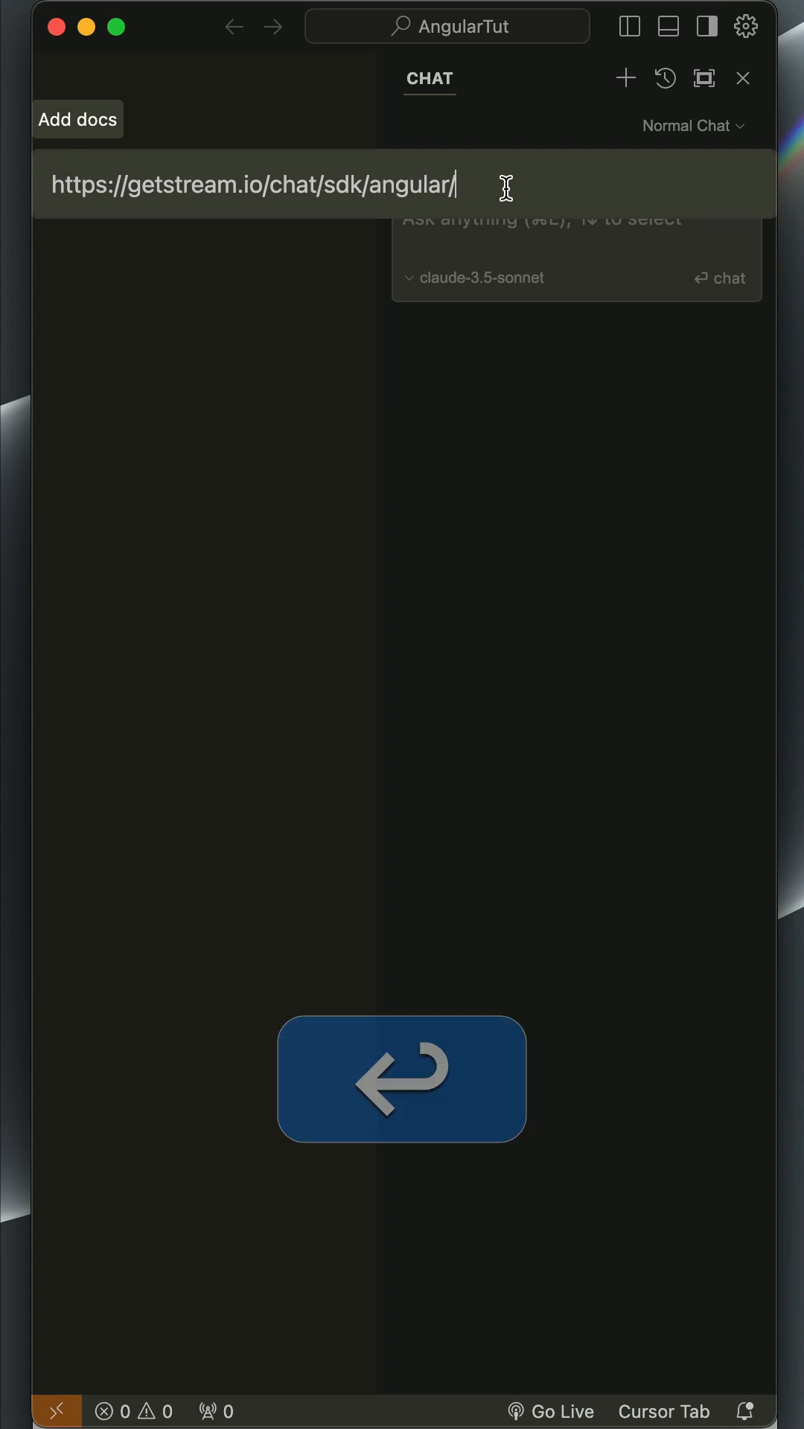
Add getstream.io/chat/sdk/angular as a custom doc named Stream Angular Docs.
{"action": "key", "text": "Enter"}
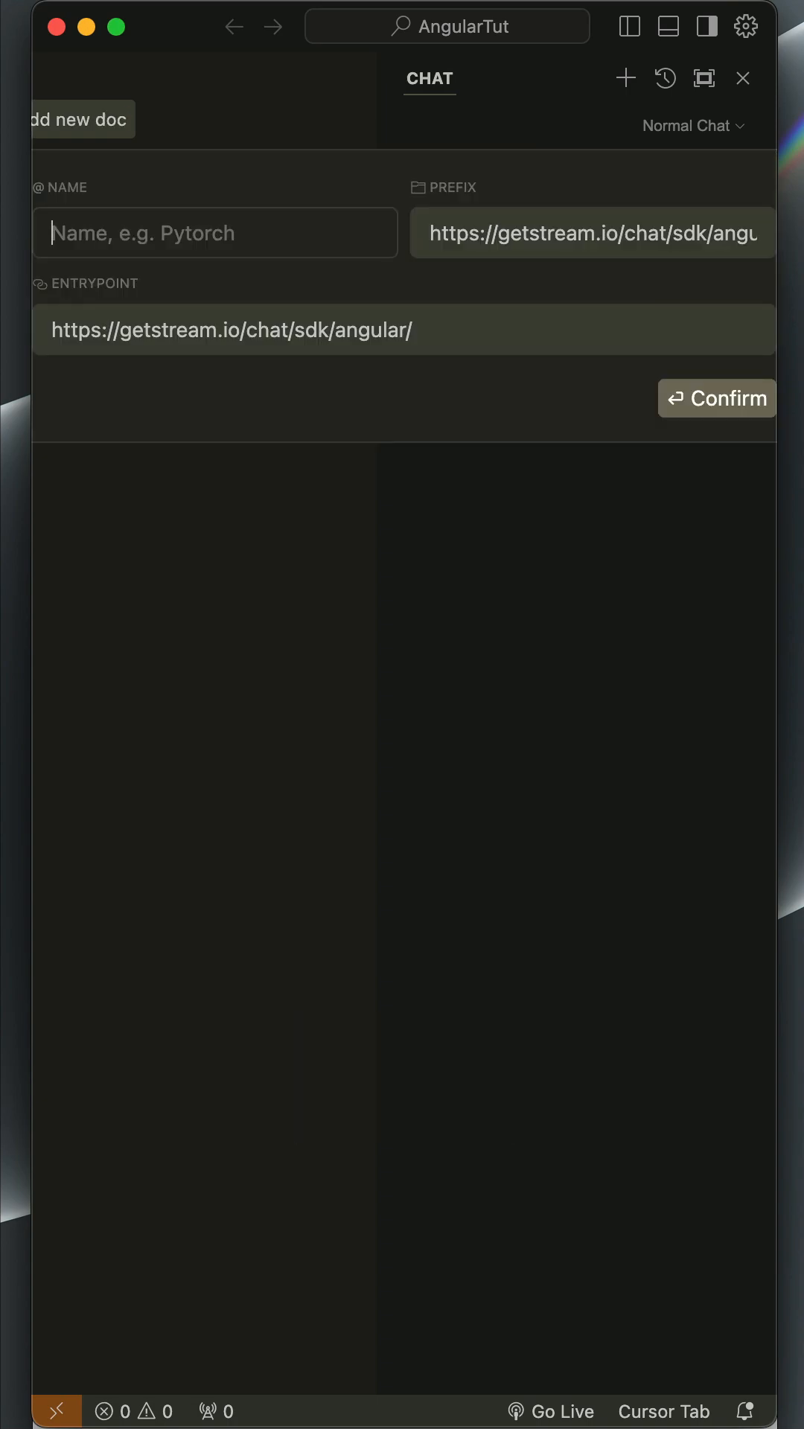
{"action": "type", "text": "Stream Angular Docs"}
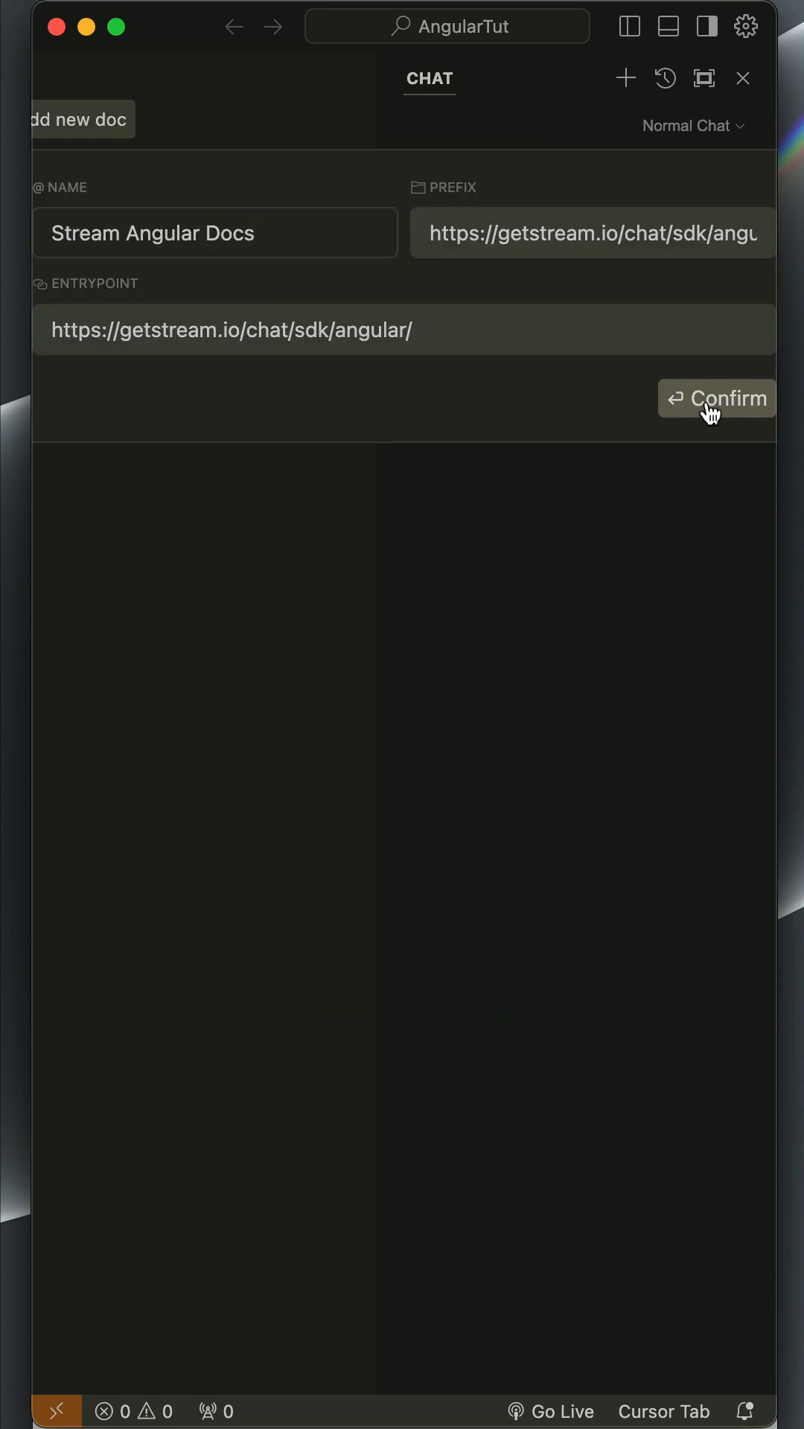
{"action": "left_click", "coordinate": [716, 399]}
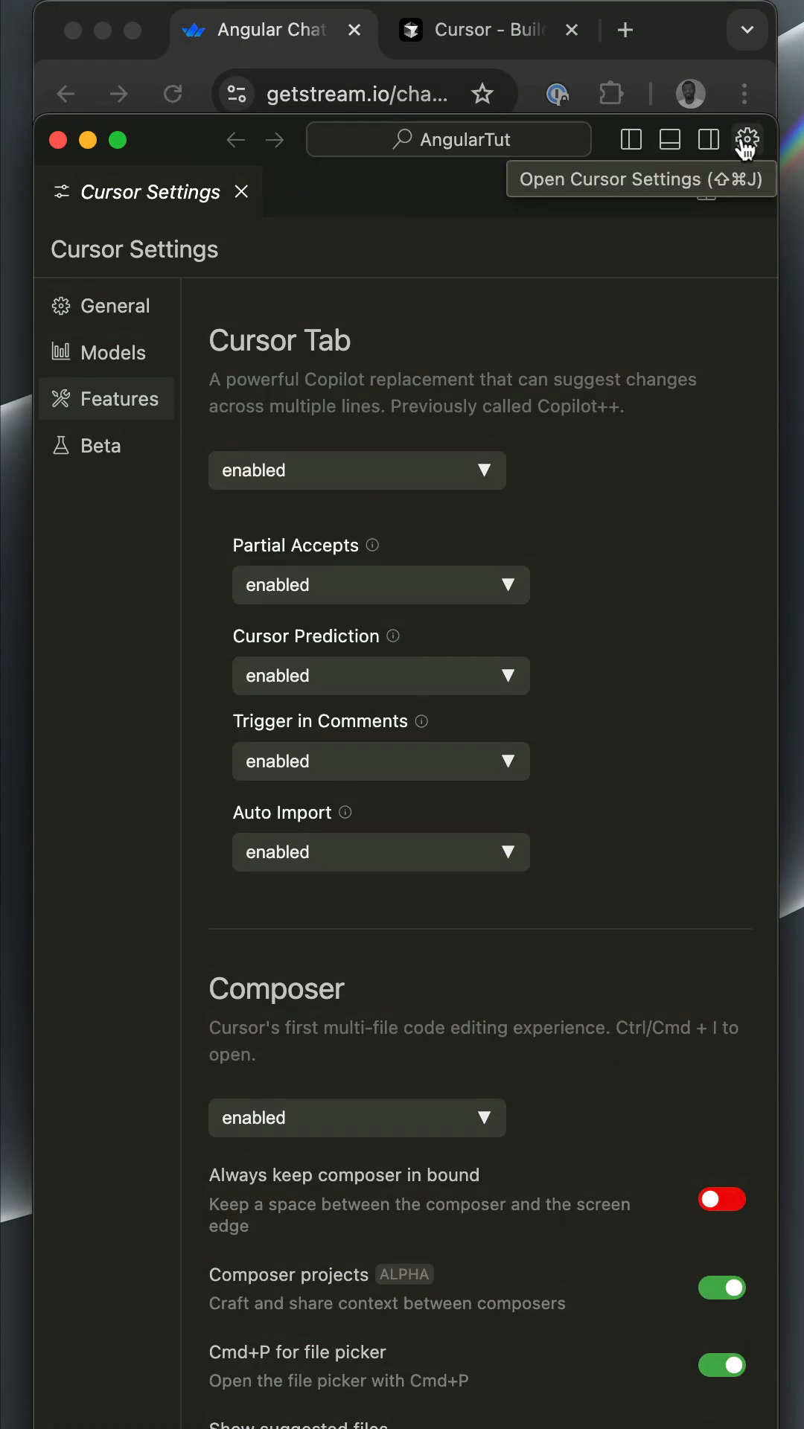
{"action": "mouse_move", "coordinate": [614, 732]}
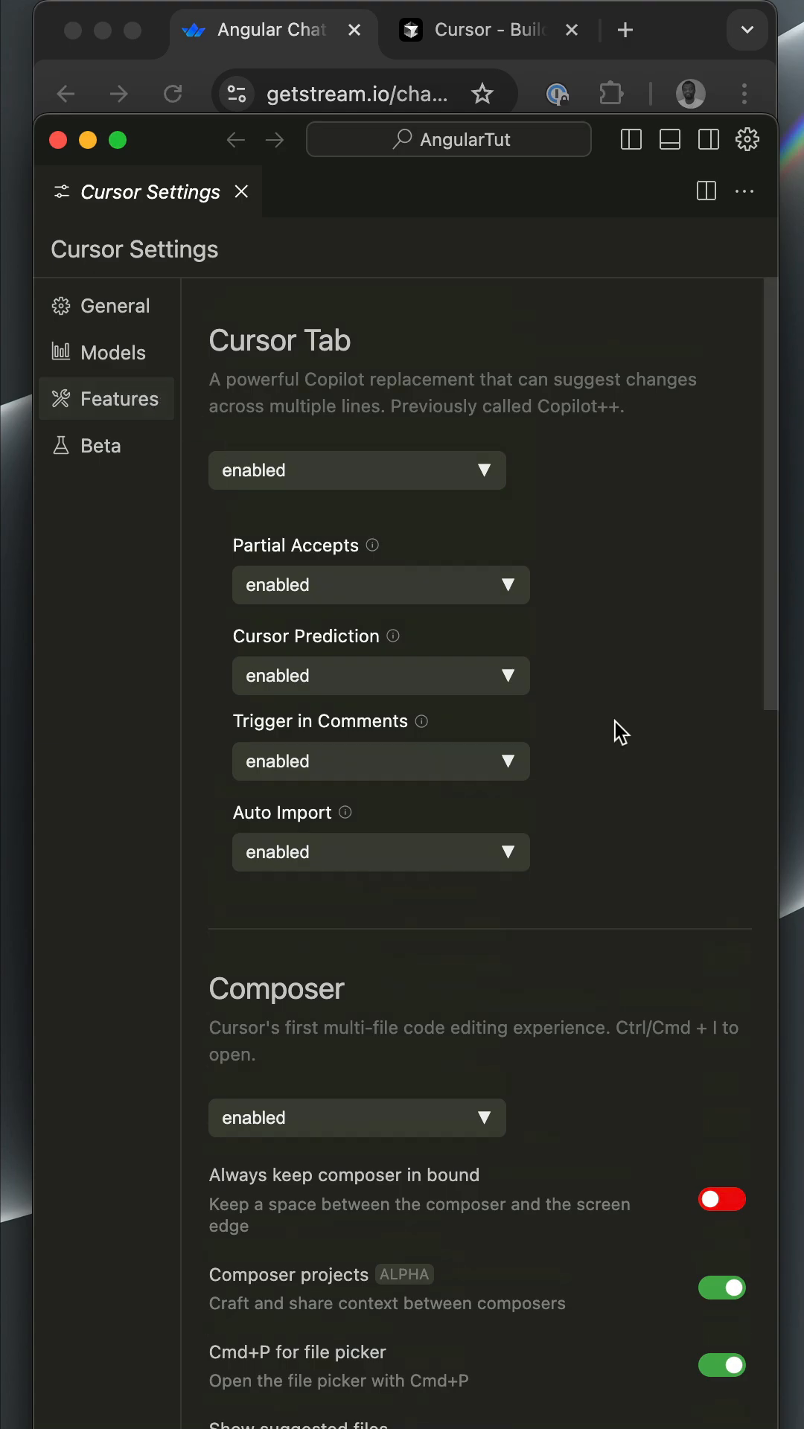
Scroll the Features settings to the Docs section showing Stream Angular Docs.
{"action": "scroll", "scroll_direction": "down", "scroll_amount": 3}
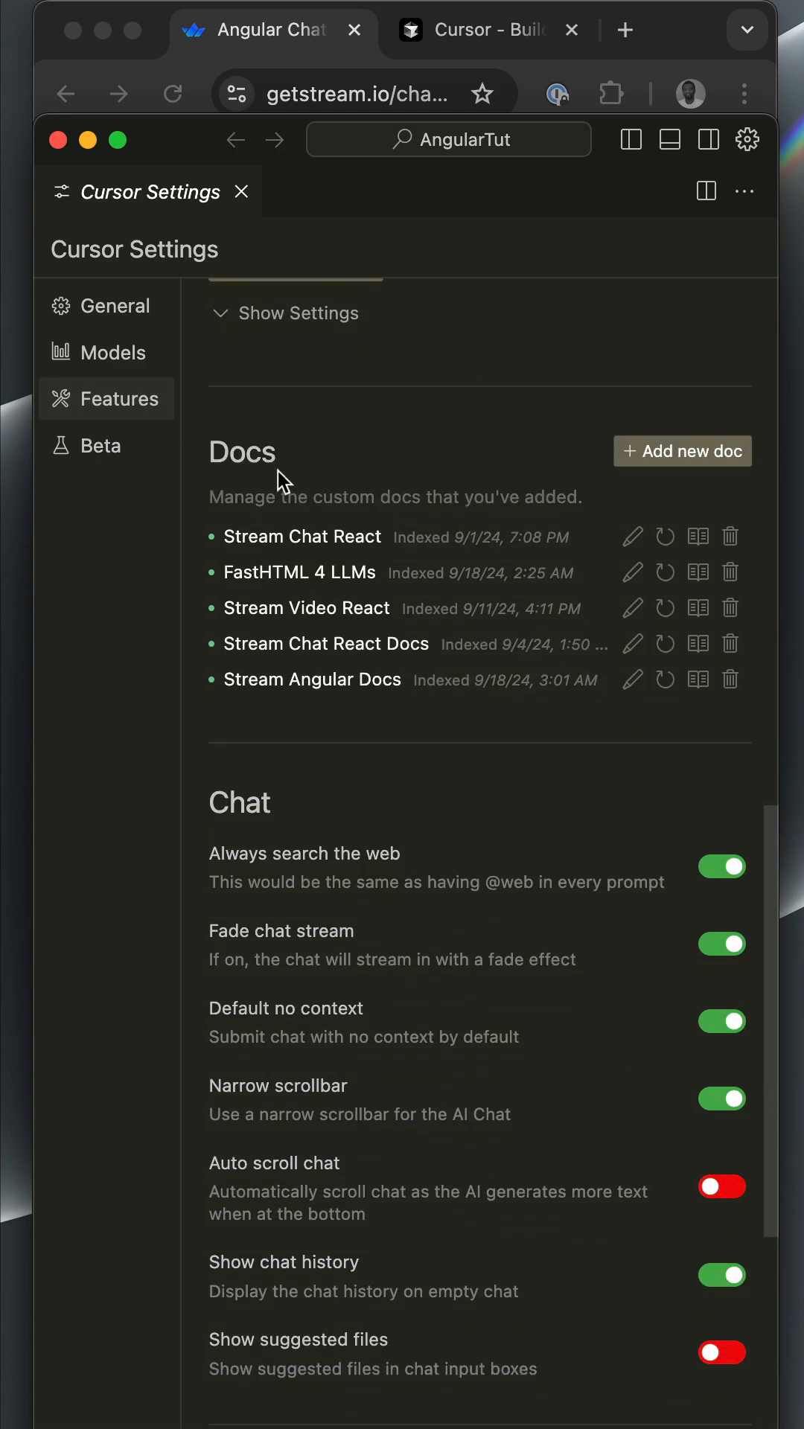